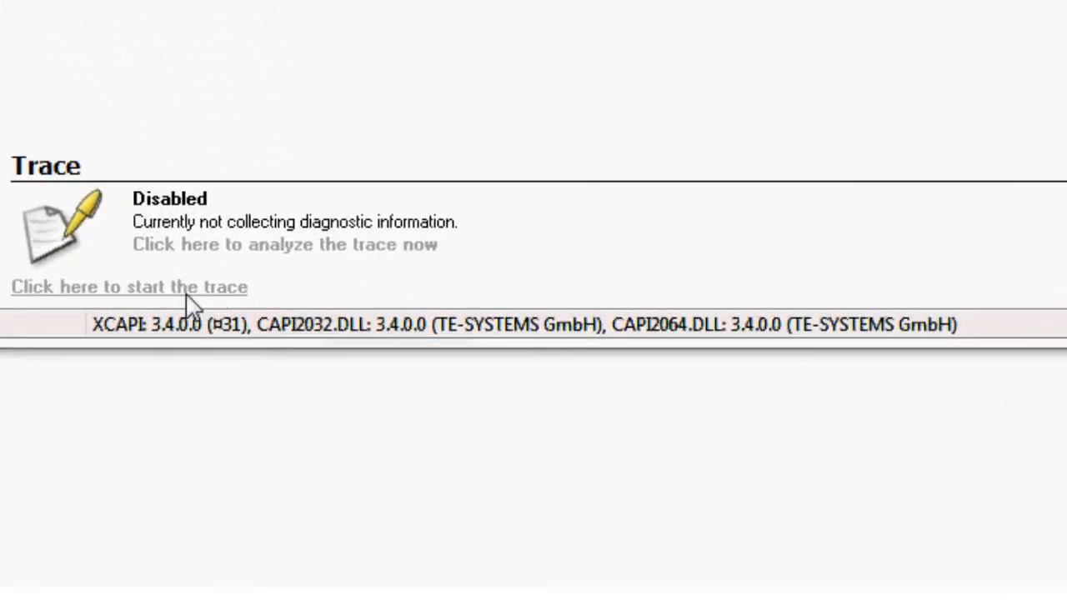
# - Start the trace writing to C:\xcapi.xct and return to the configuration overview
pyautogui.click(129, 286)
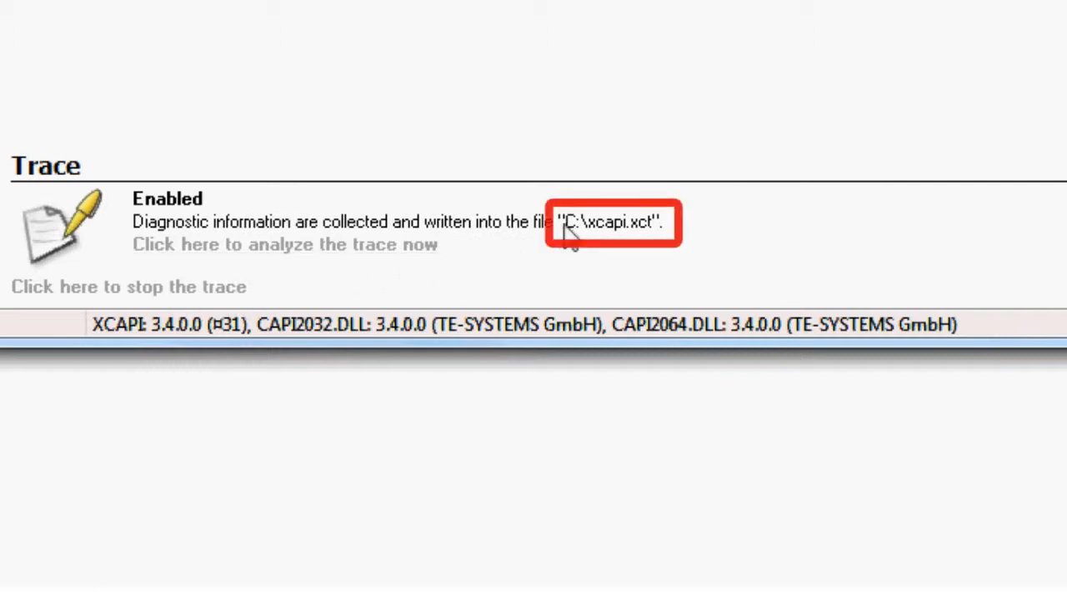
pyautogui.moveTo(658, 242)
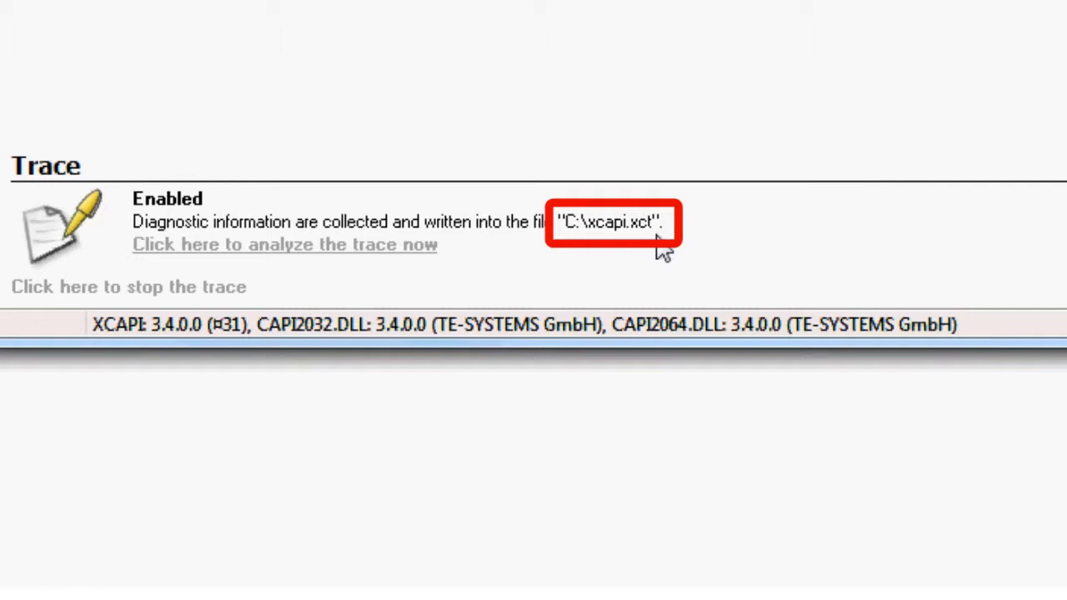
pyautogui.click(51, 54)
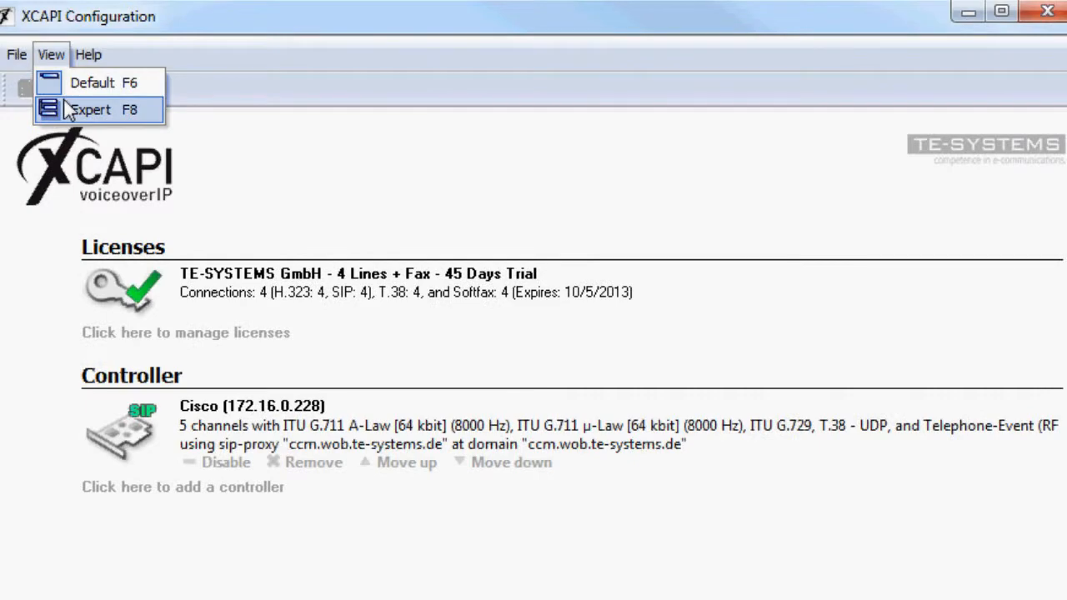
# - Switch to the Expert view and select Trace in the Configuration tree
pyautogui.click(90, 109)
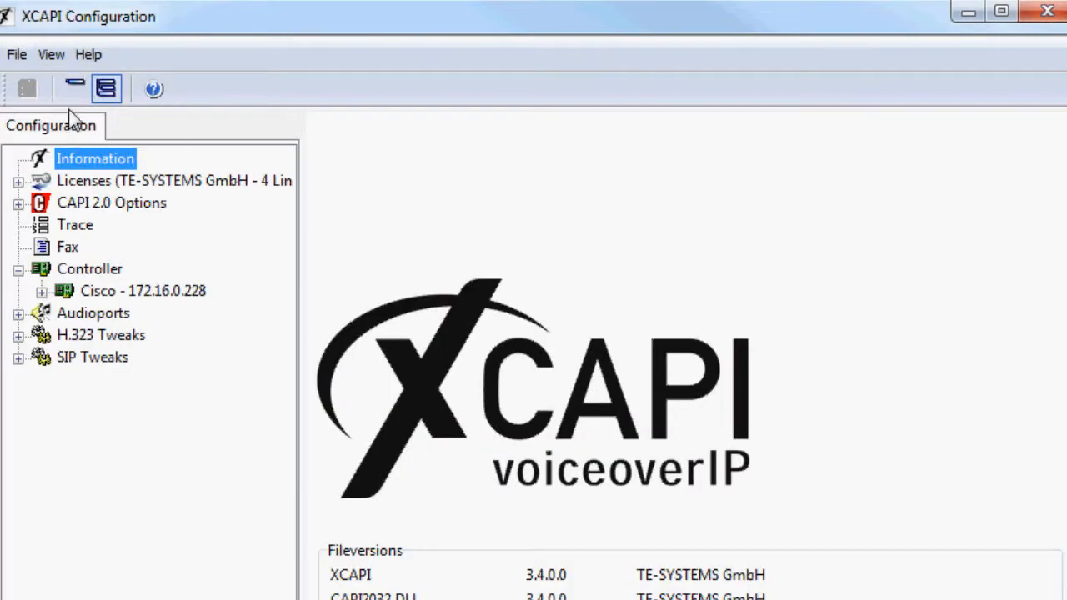
pyautogui.moveTo(79, 237)
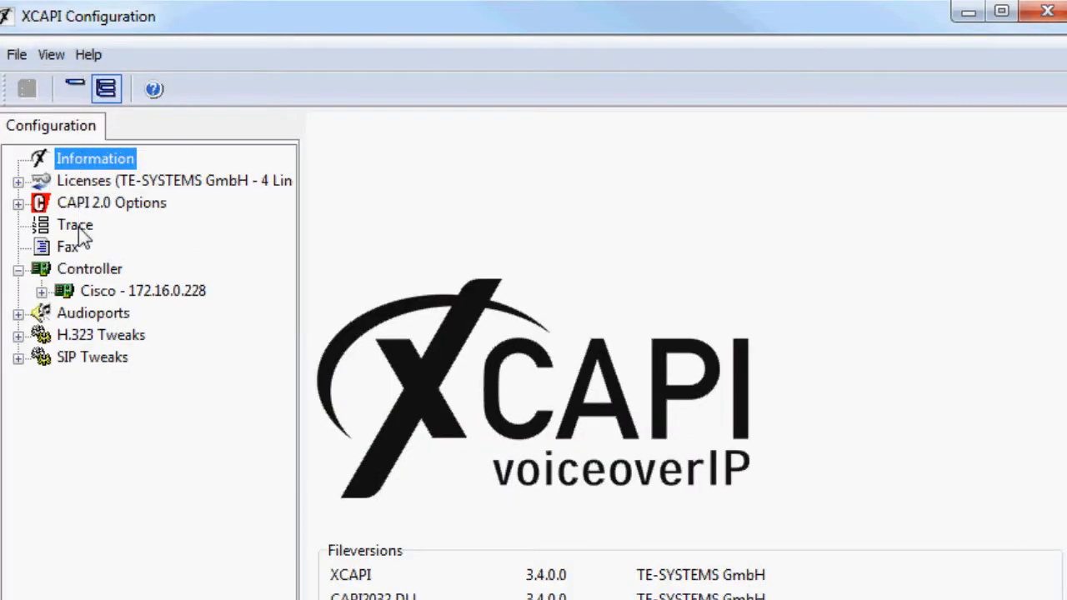
pyautogui.click(75, 225)
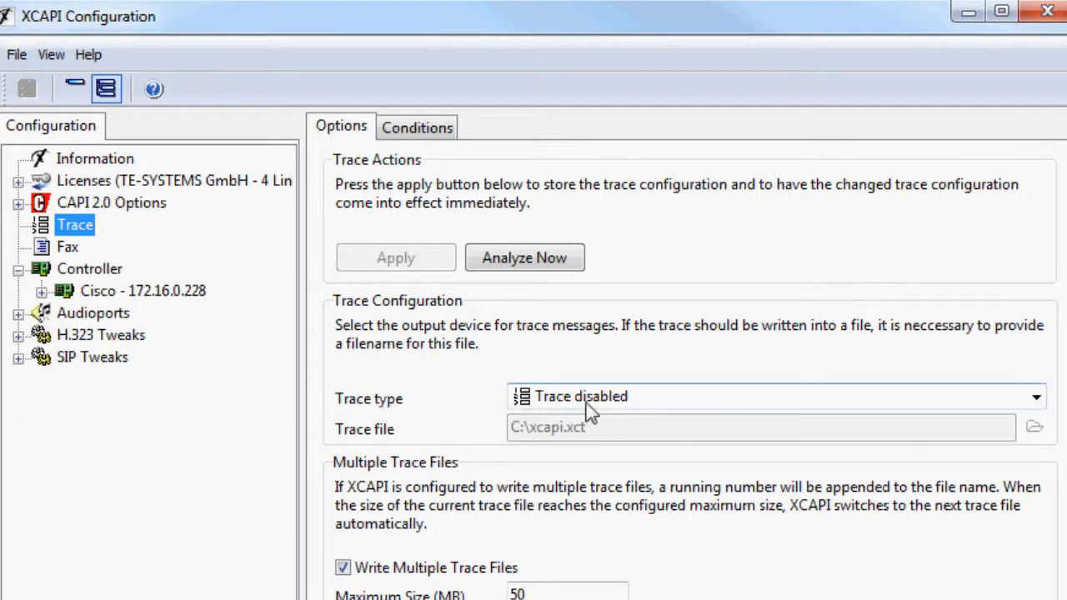
pyautogui.moveTo(999, 408)
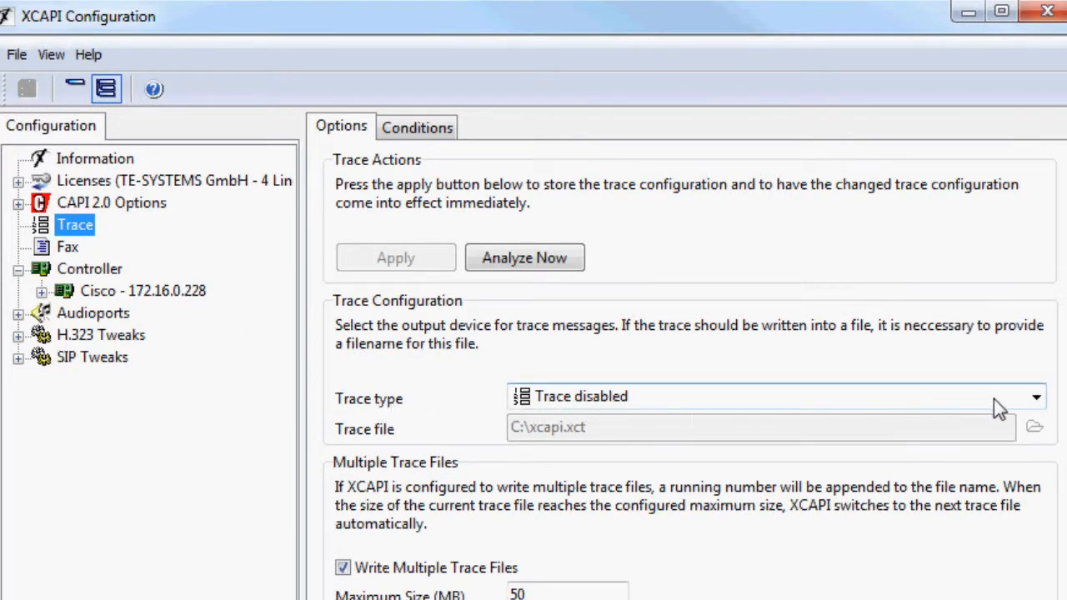
# - Set trace type to 'Trace into file' with file C:\xcapi.xct and apply
pyautogui.click(1036, 396)
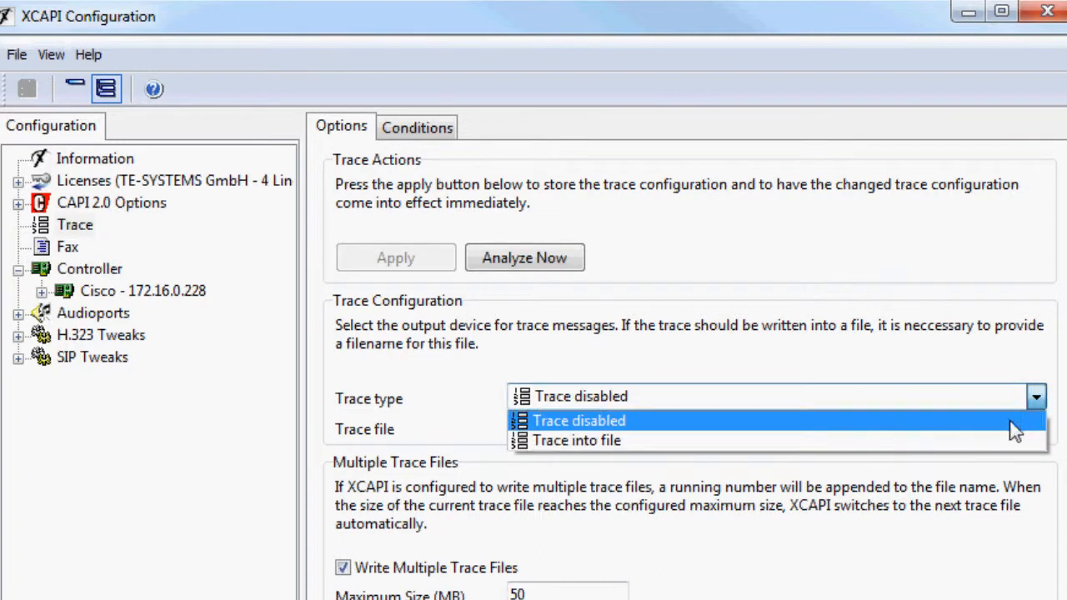
pyautogui.click(576, 440)
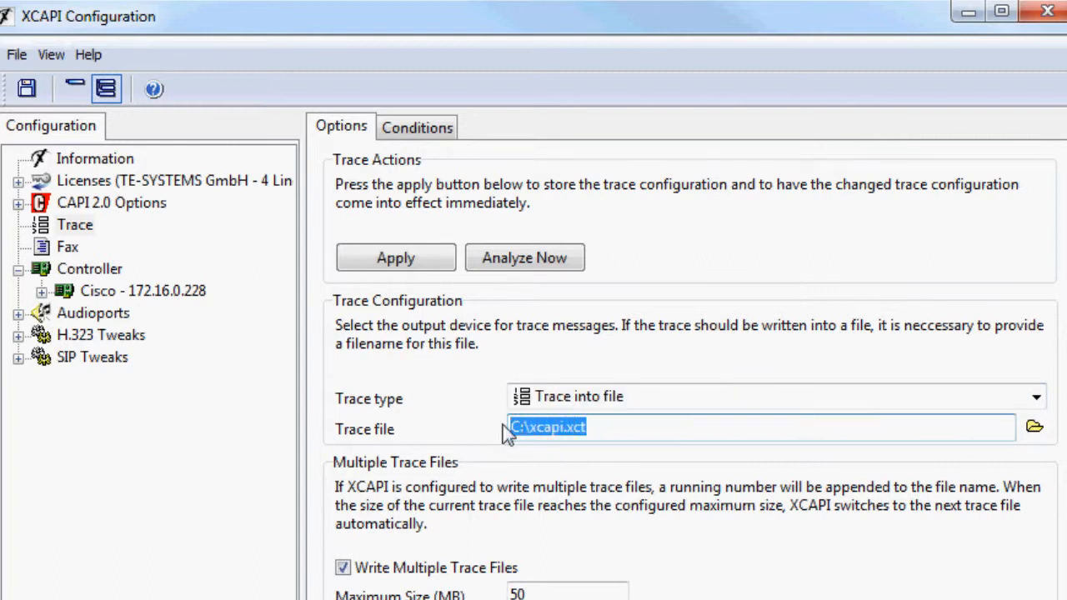
pyautogui.moveTo(636, 459)
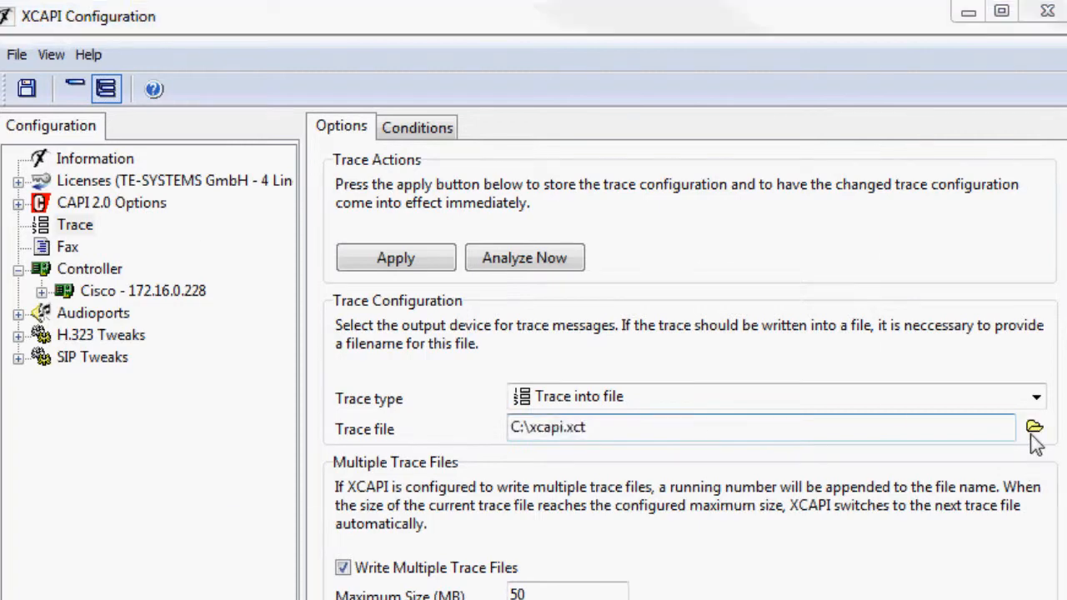
pyautogui.click(1034, 427)
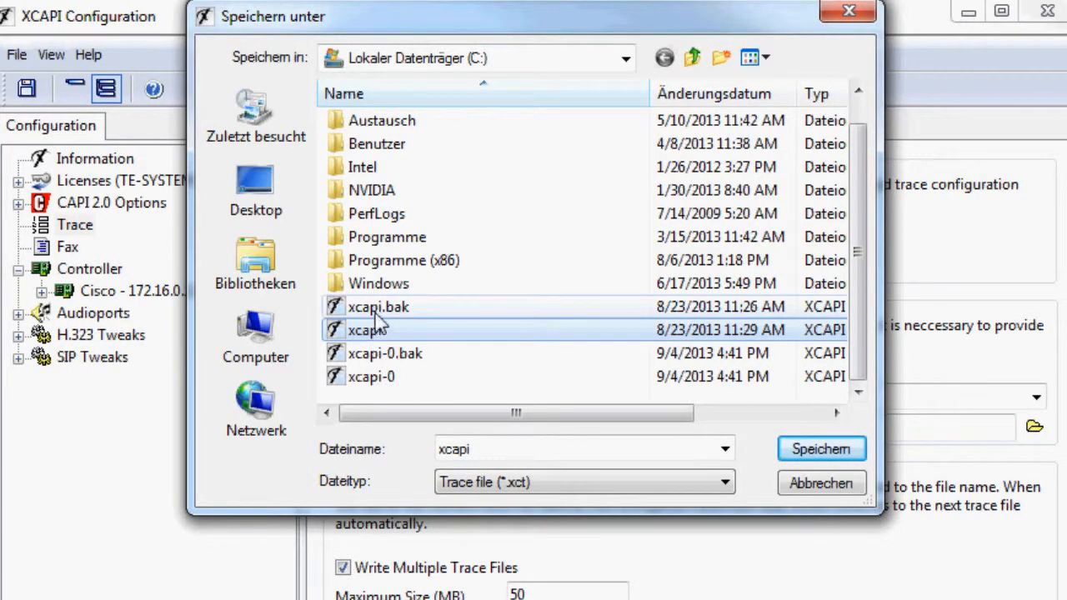
pyautogui.click(377, 306)
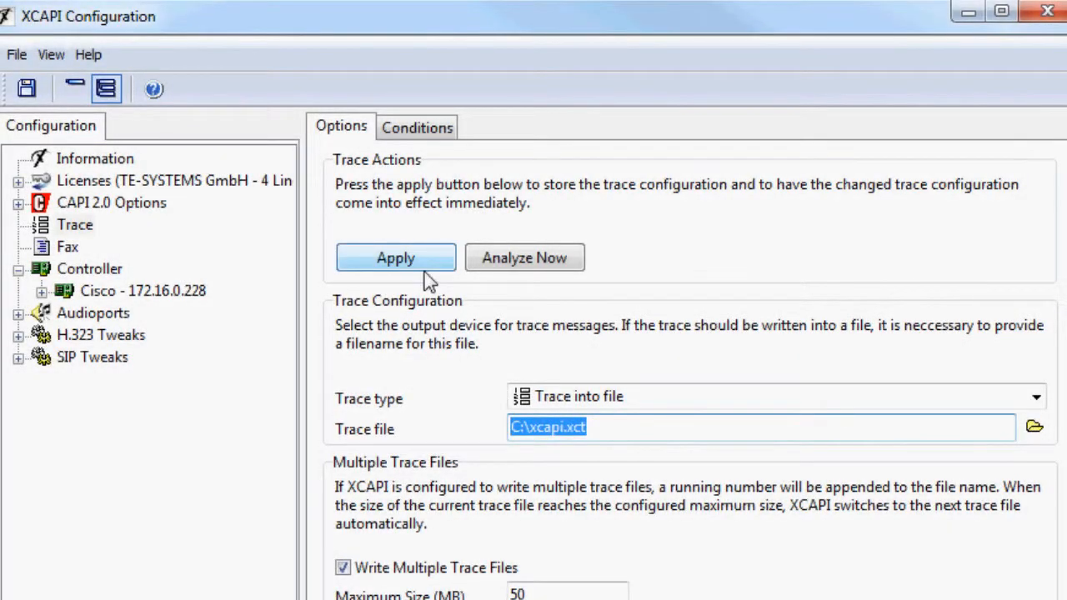
pyautogui.click(395, 258)
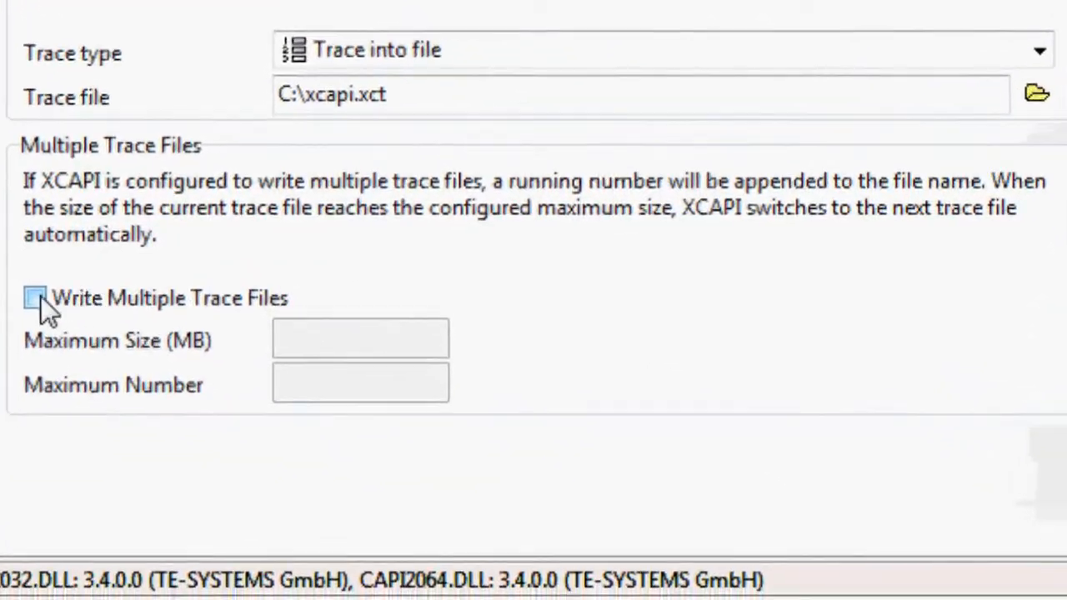
# - Enable multiple trace files, 50 MB maximum size and 5 files maximum, and apply
pyautogui.click(35, 298)
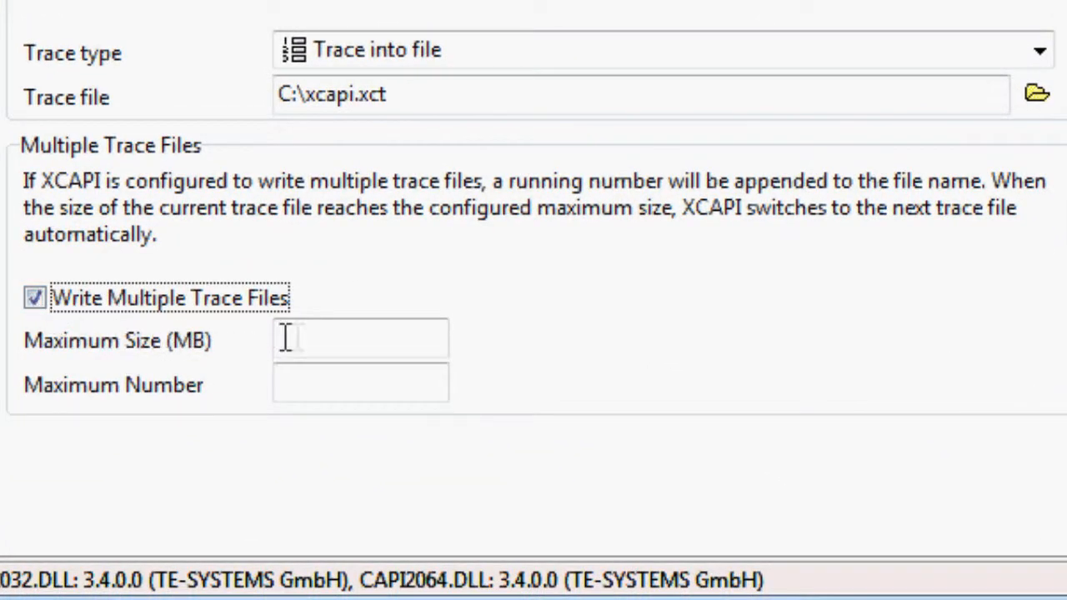
pyautogui.click(360, 338)
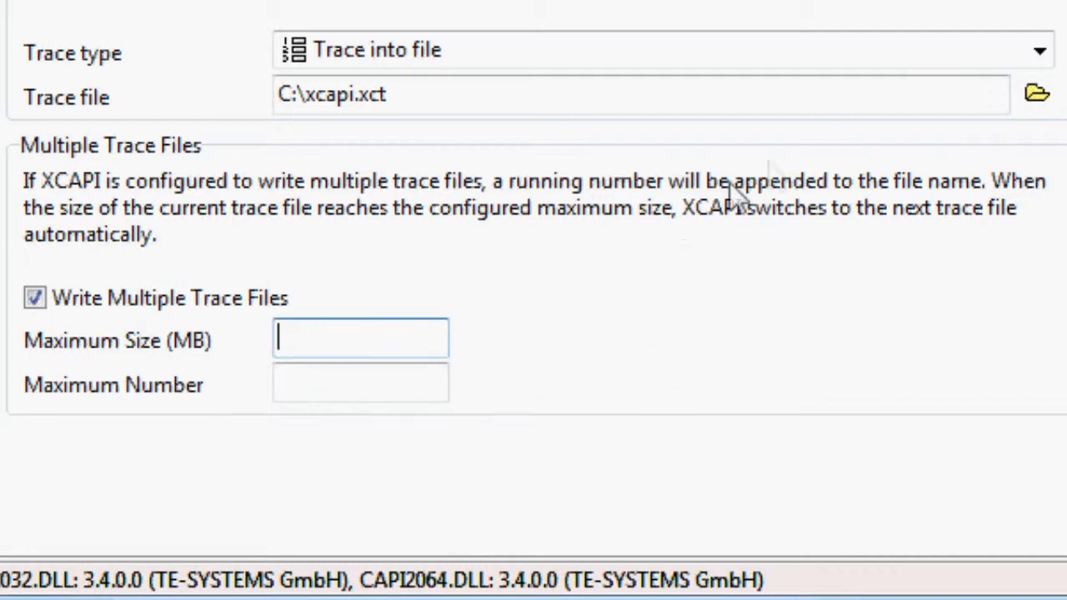
pyautogui.write('50')
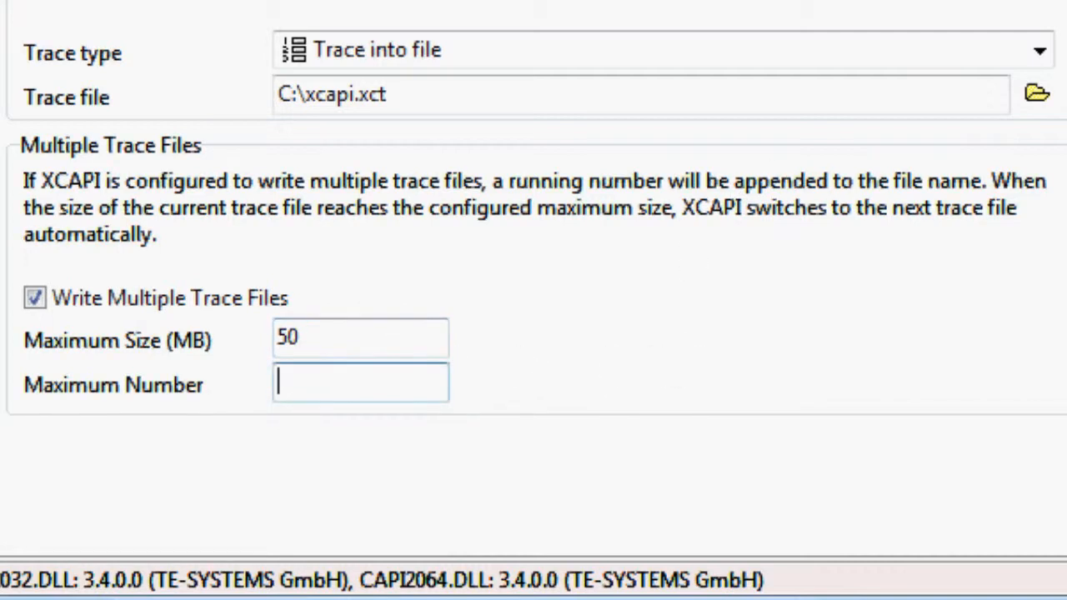
pyautogui.write('5')
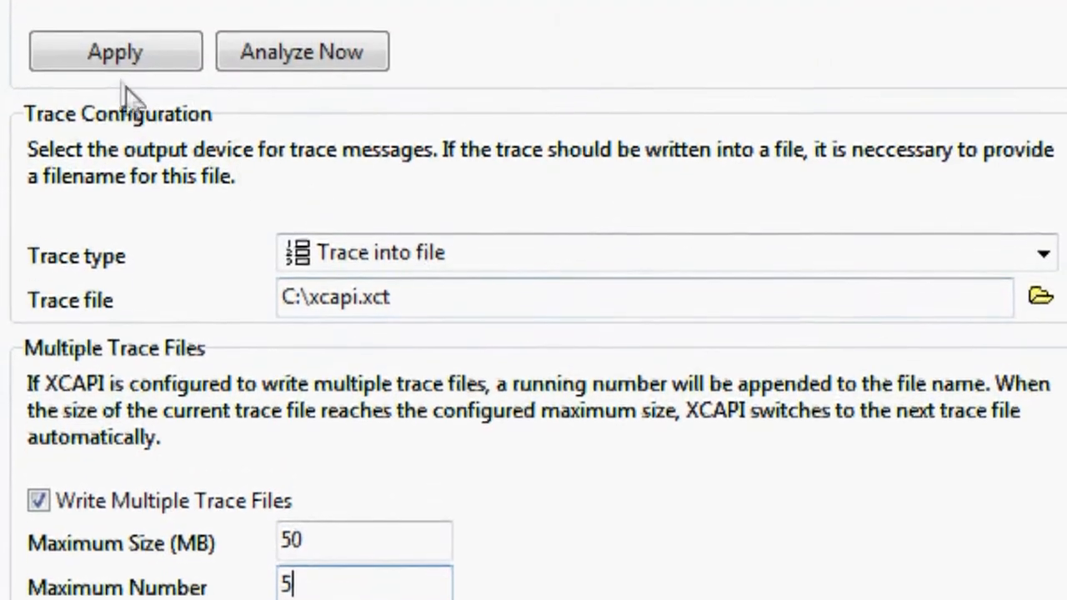
pyautogui.click(115, 51)
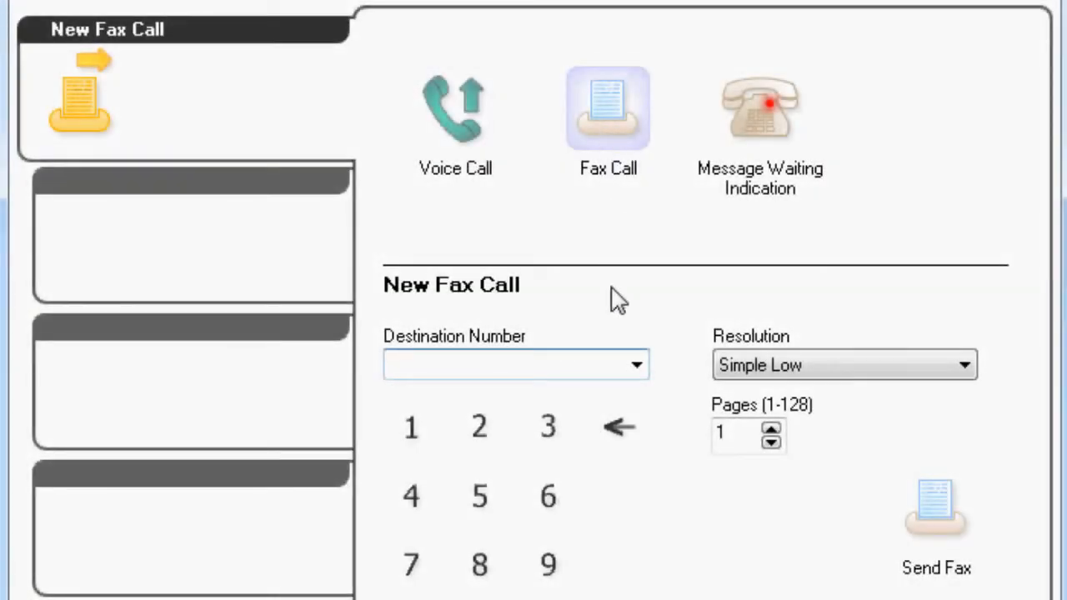
pyautogui.click(637, 365)
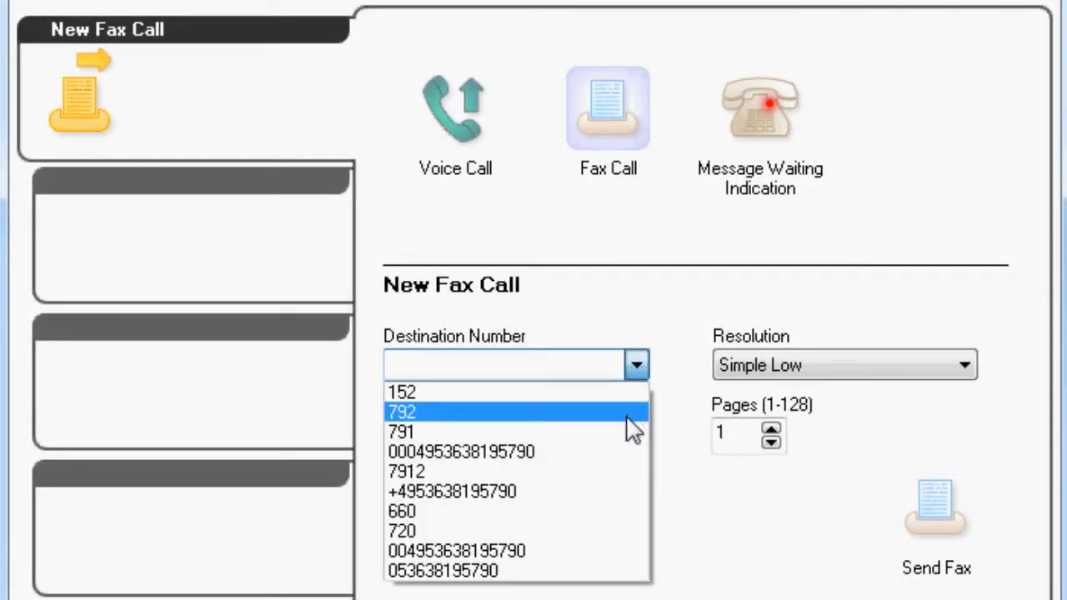
pyautogui.click(452, 491)
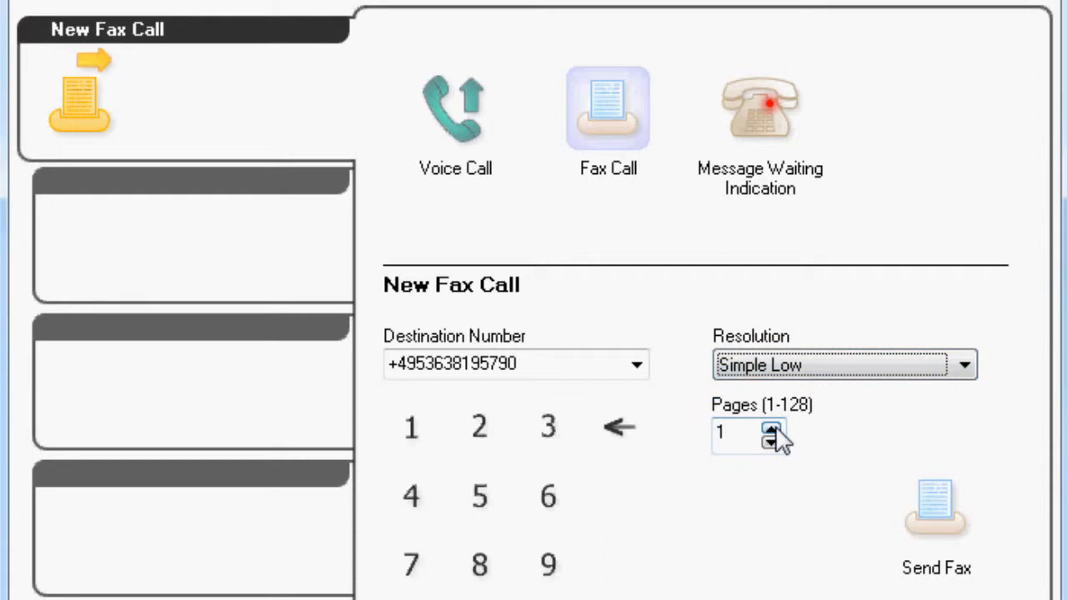
pyautogui.click(771, 427)
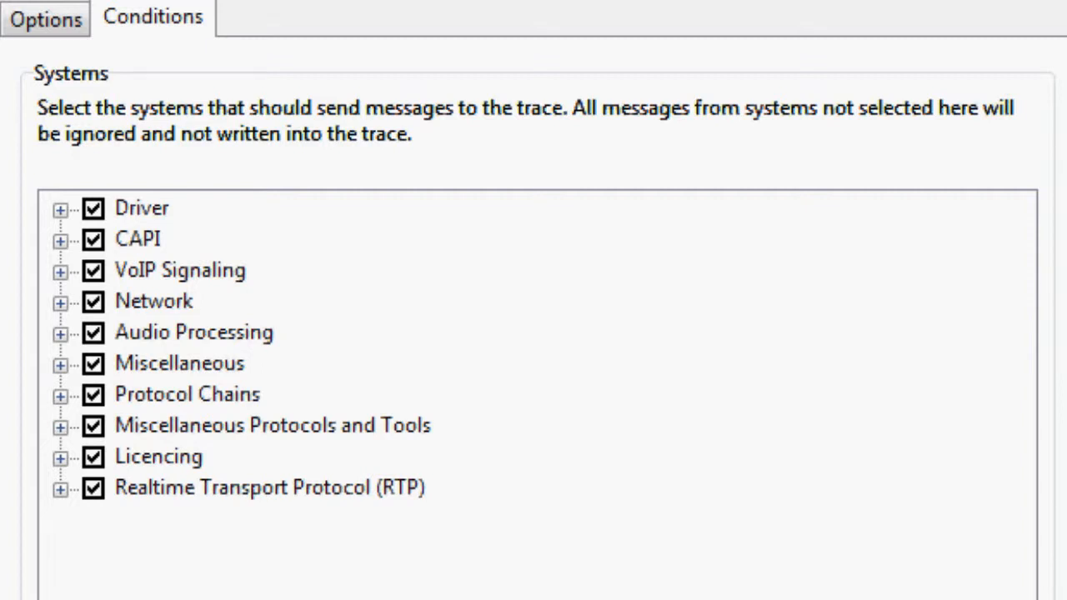
pyautogui.moveTo(88, 296)
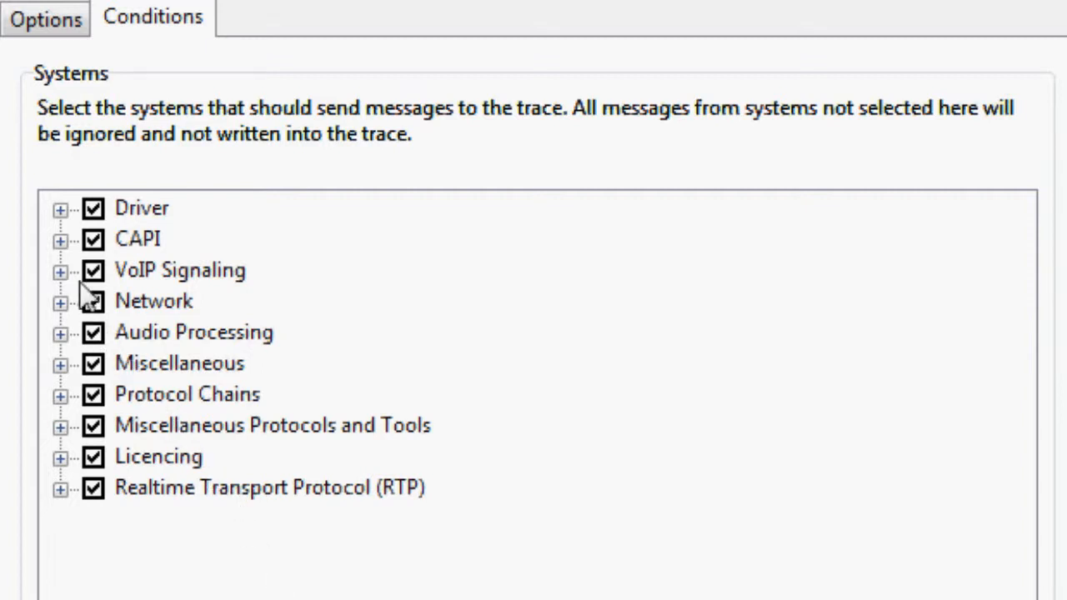
# - Uncheck CAPI DATA_B3 content and RTP Delivered and Received Audio Data in trace conditions
pyautogui.click(60, 241)
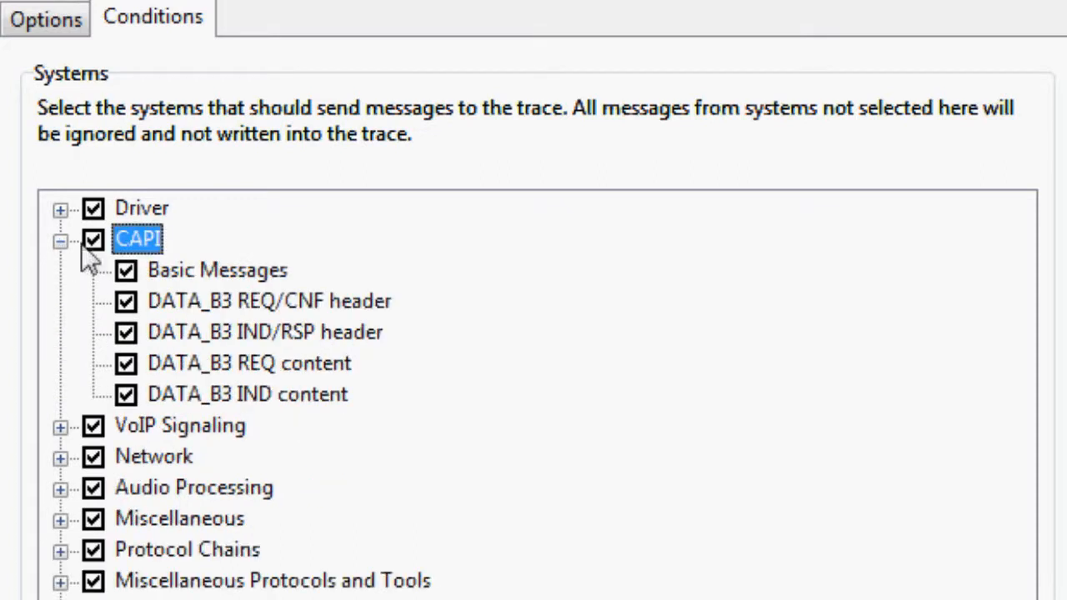
pyautogui.click(125, 363)
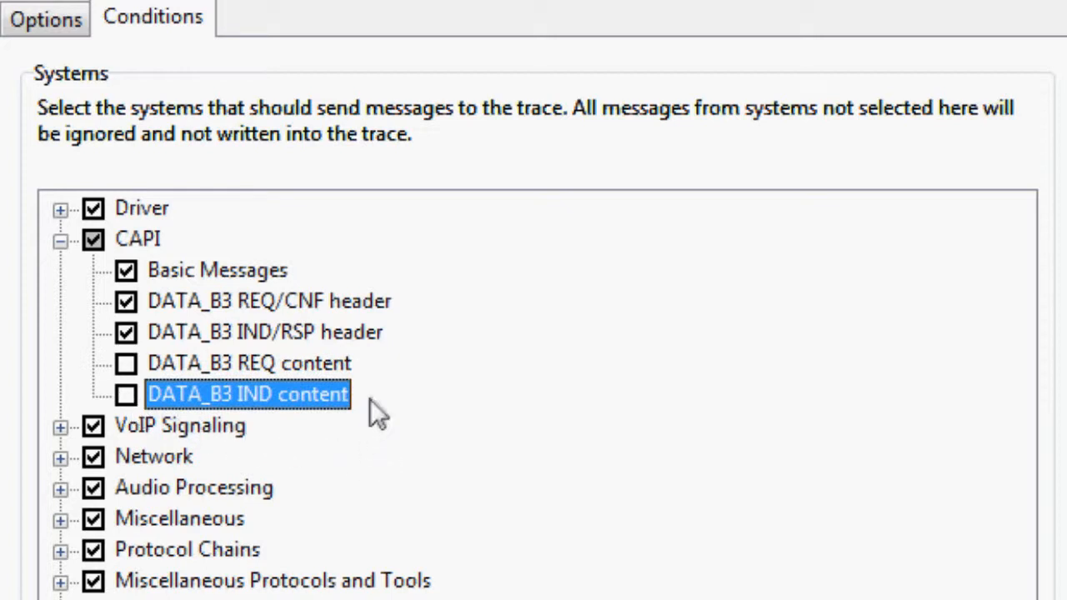
pyautogui.scroll(-3)
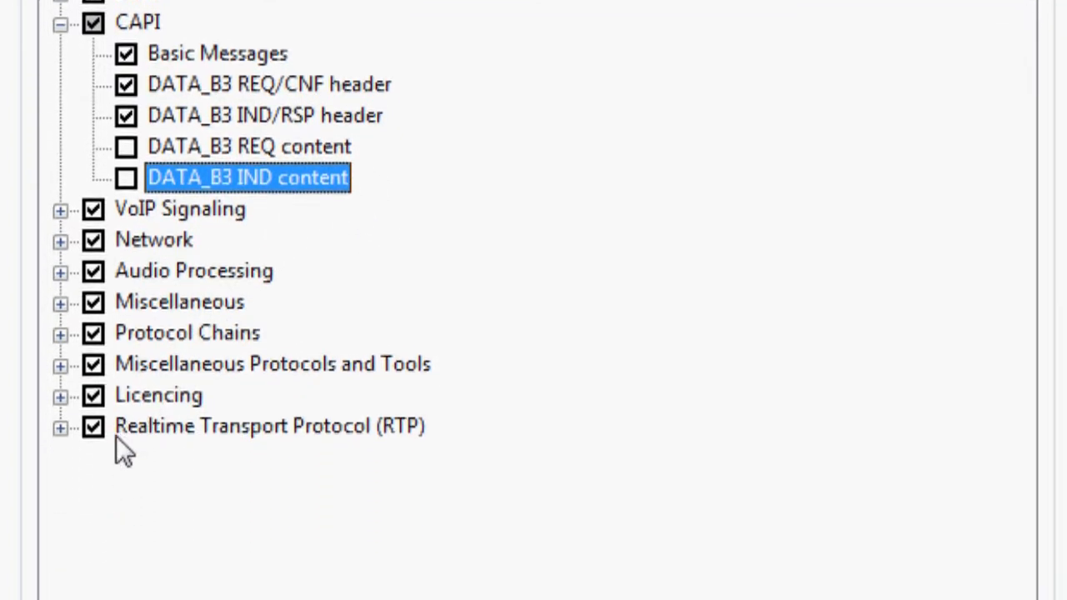
pyautogui.scroll(-3)
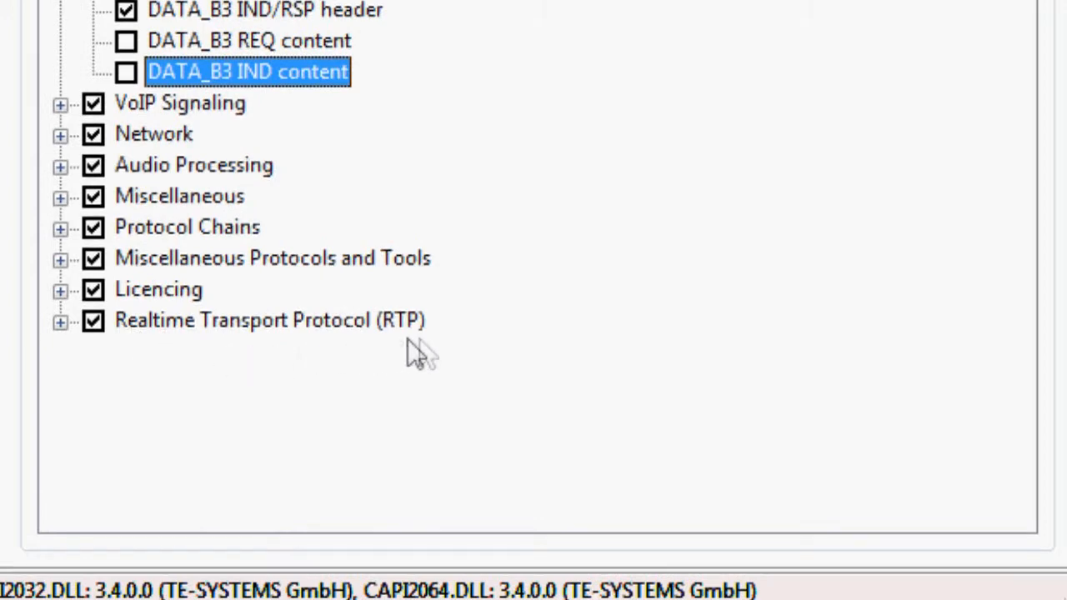
pyautogui.click(269, 319)
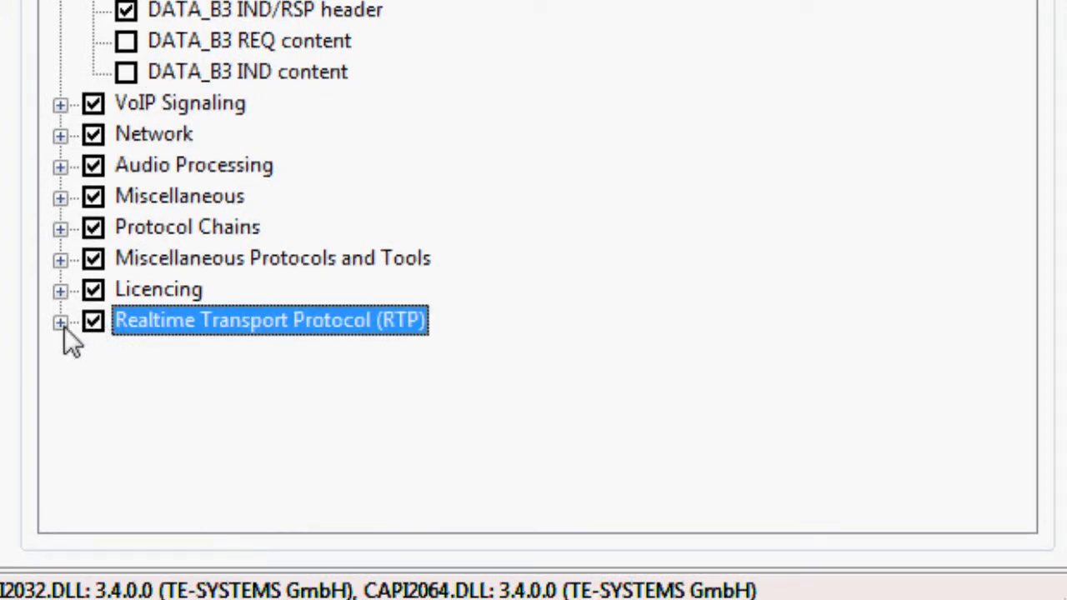
pyautogui.click(60, 324)
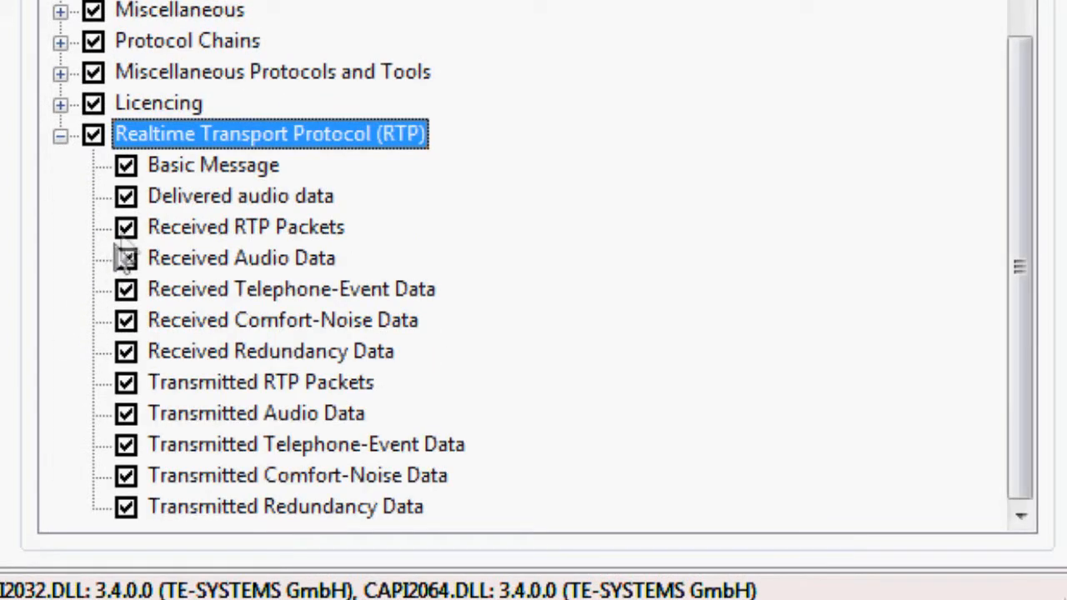
pyautogui.click(240, 195)
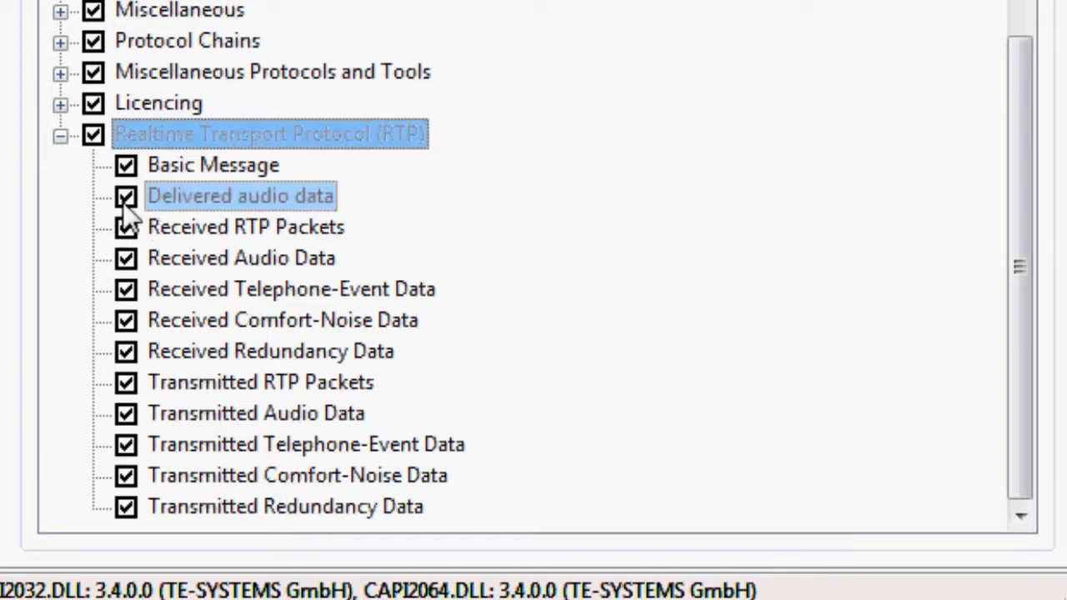
pyautogui.click(125, 196)
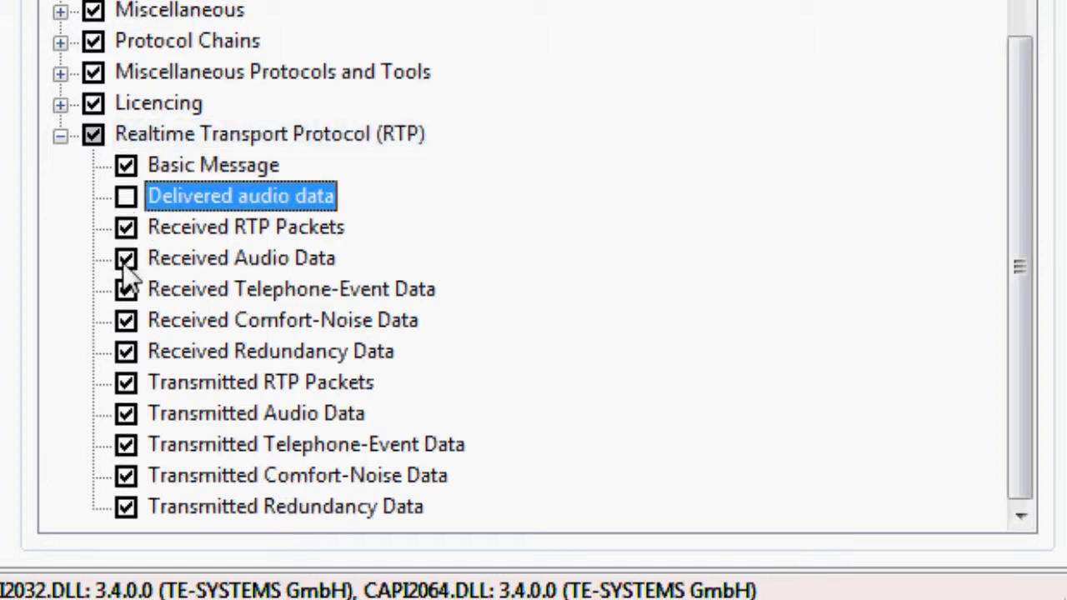
pyautogui.click(125, 258)
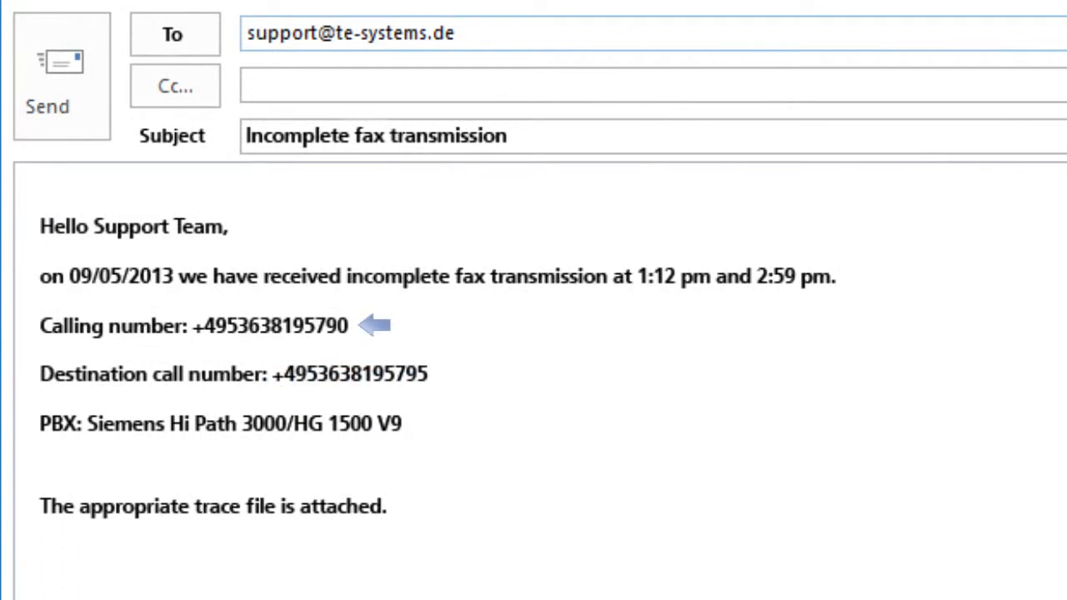
pyautogui.moveTo(425, 409)
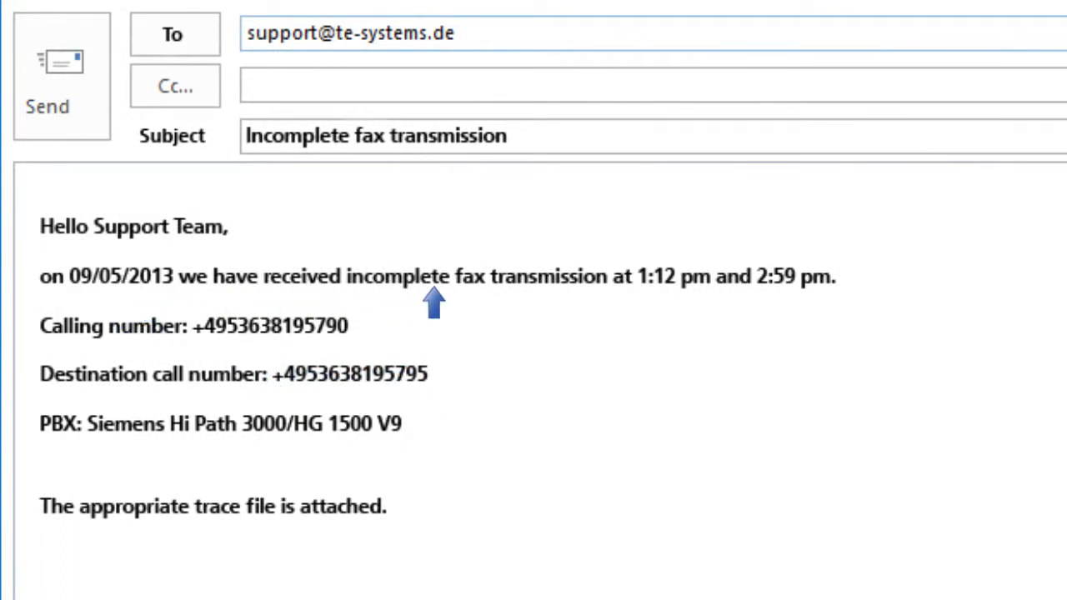
pyautogui.moveTo(737, 325)
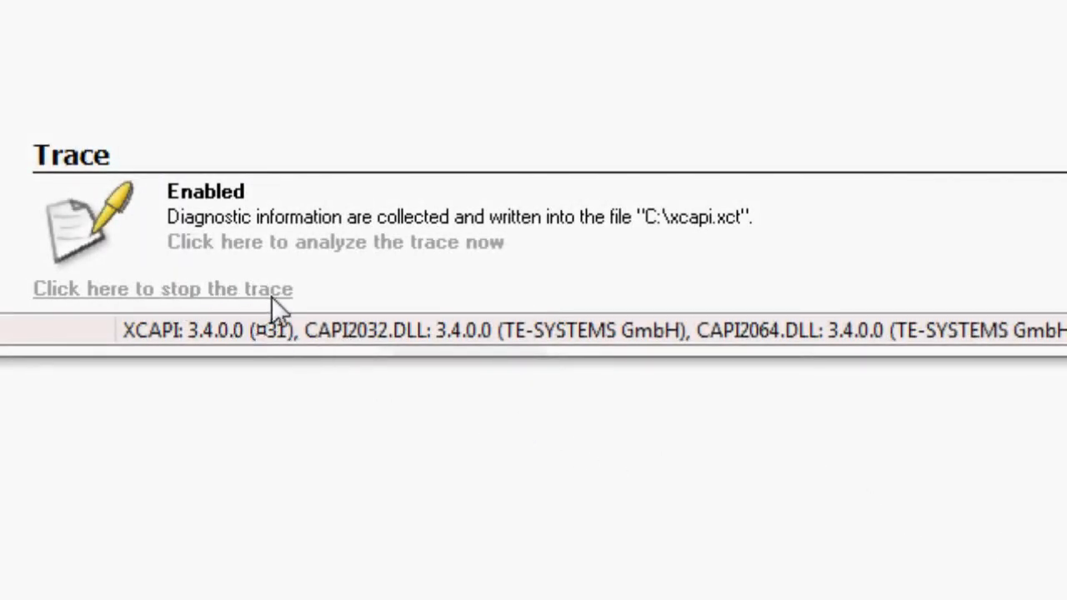
# - Stop the trace, set trace type to 'Trace disabled', and apply
pyautogui.click(162, 288)
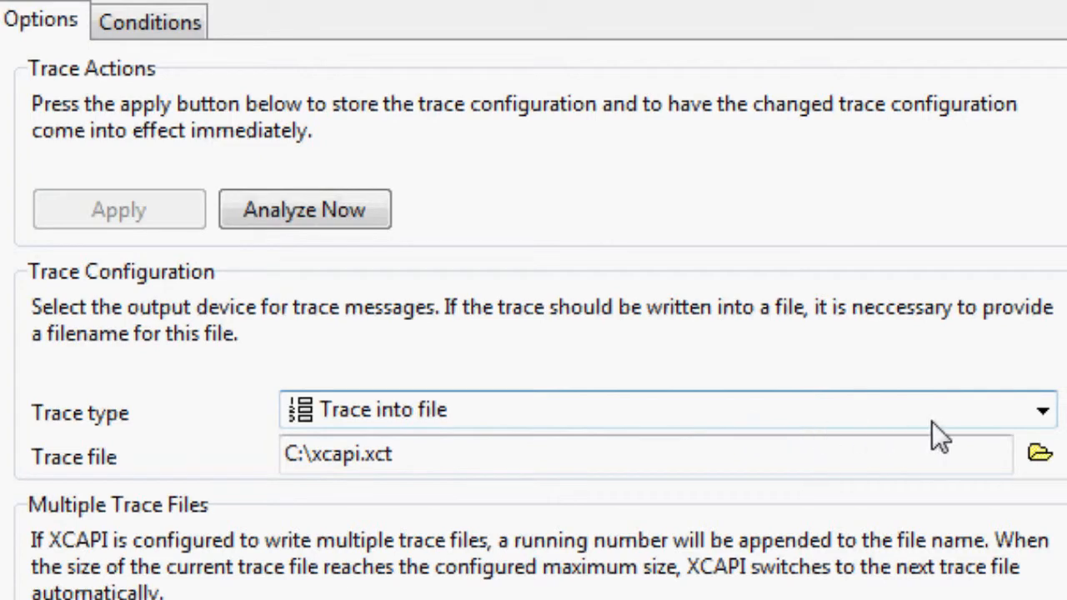
pyautogui.click(1041, 409)
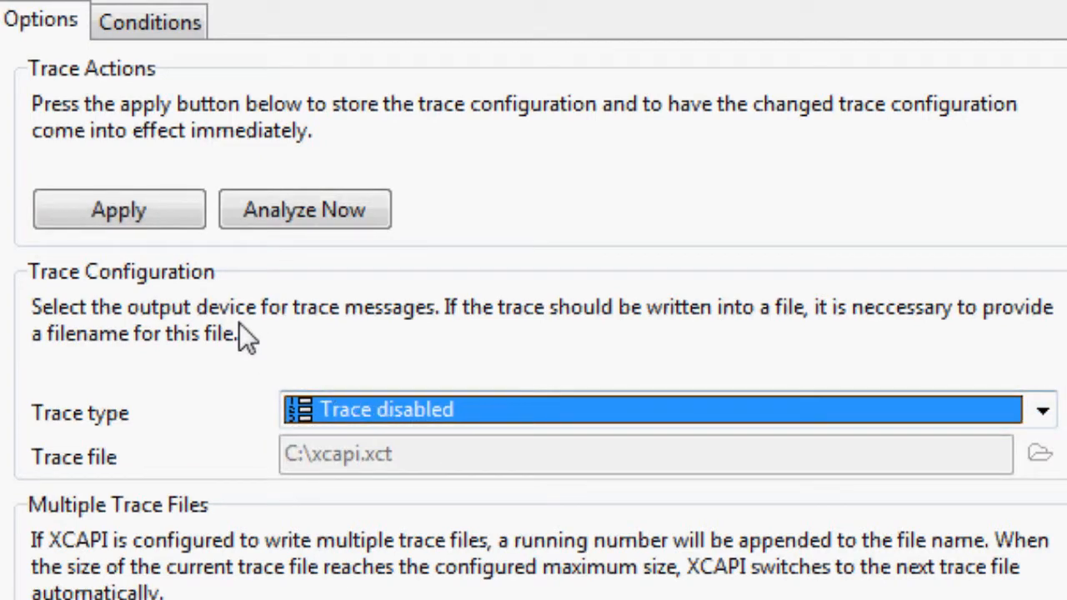
pyautogui.click(118, 209)
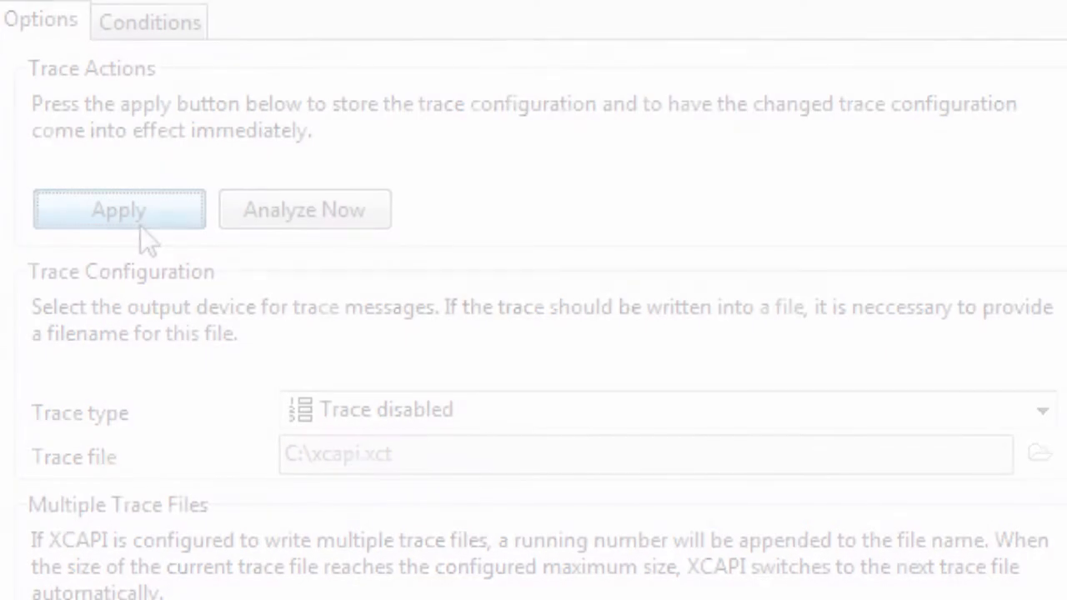
pyautogui.click(119, 209)
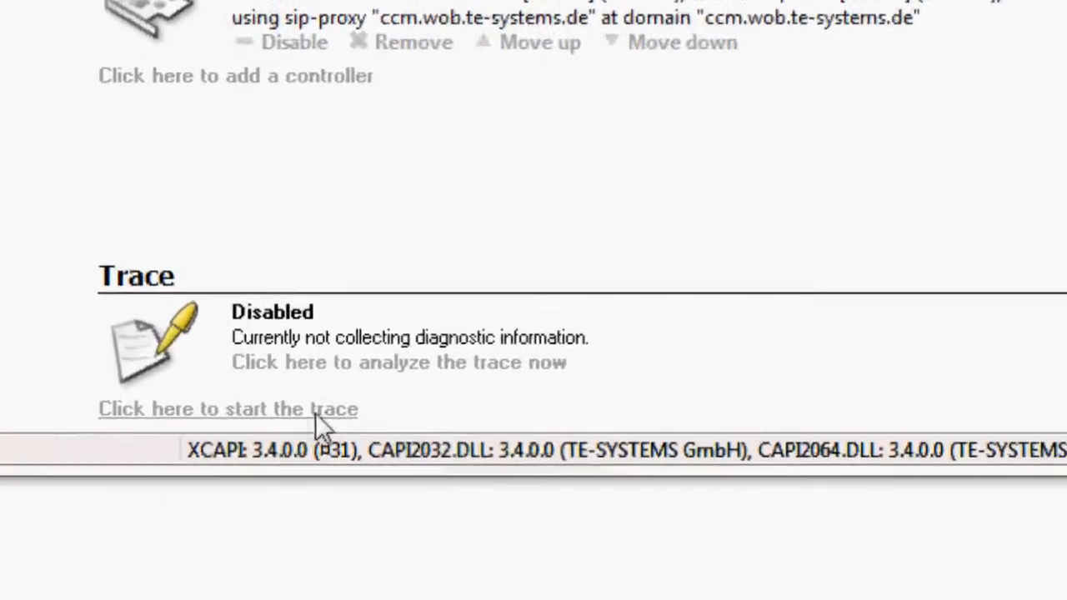
# - Restart trace collection from the Trace section
pyautogui.click(228, 408)
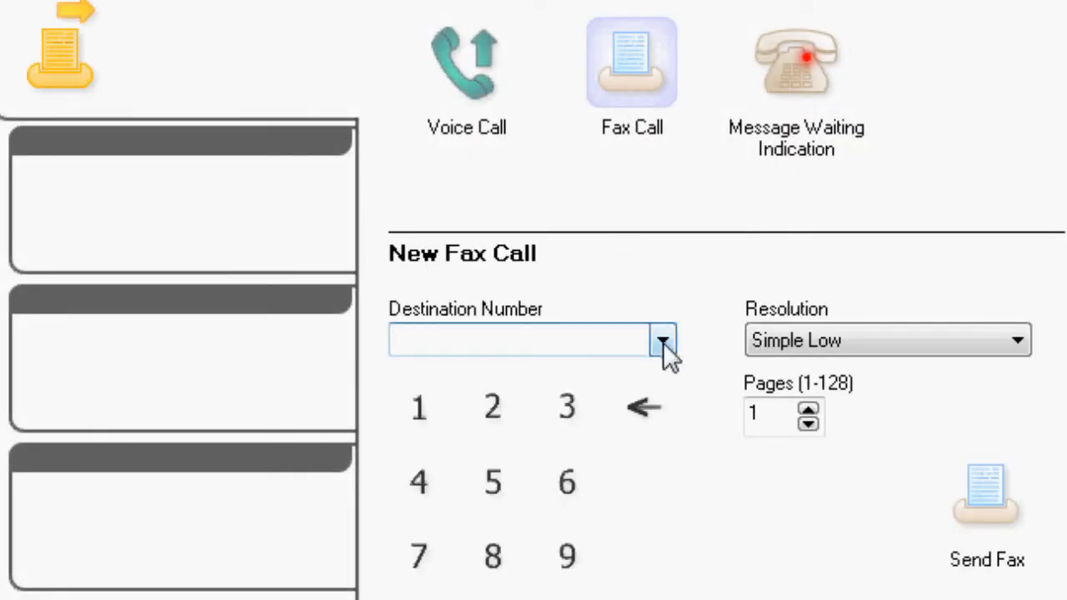
pyautogui.click(662, 340)
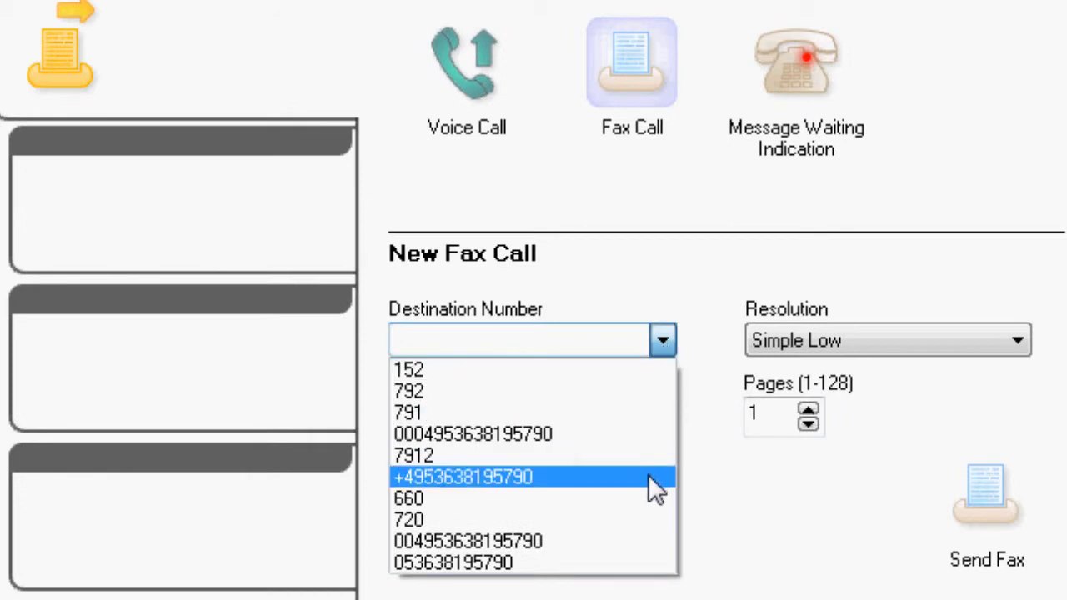
pyautogui.click(461, 476)
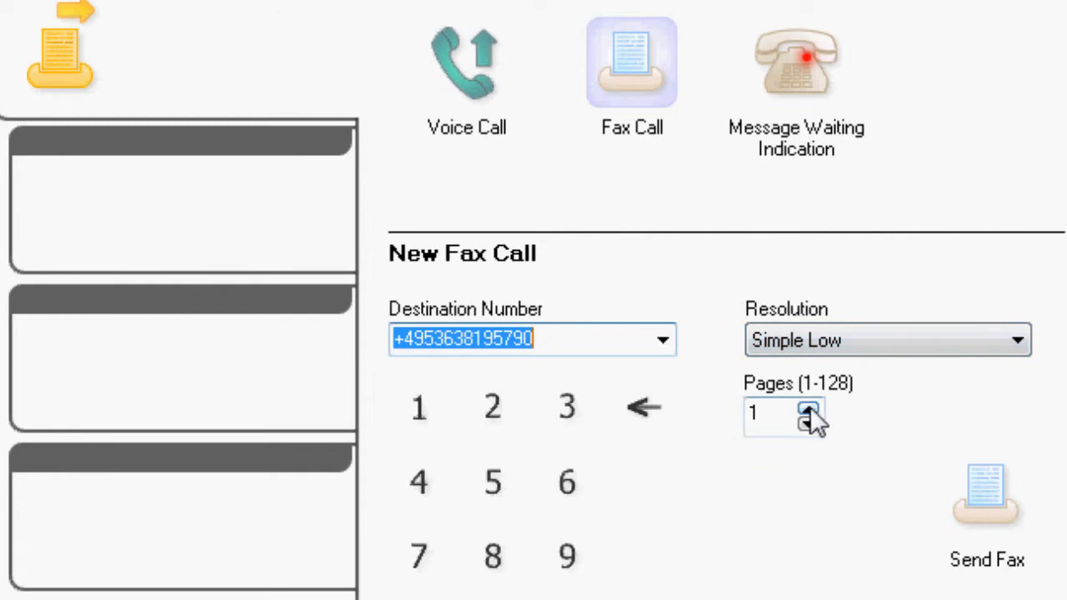
pyautogui.moveTo(929, 492)
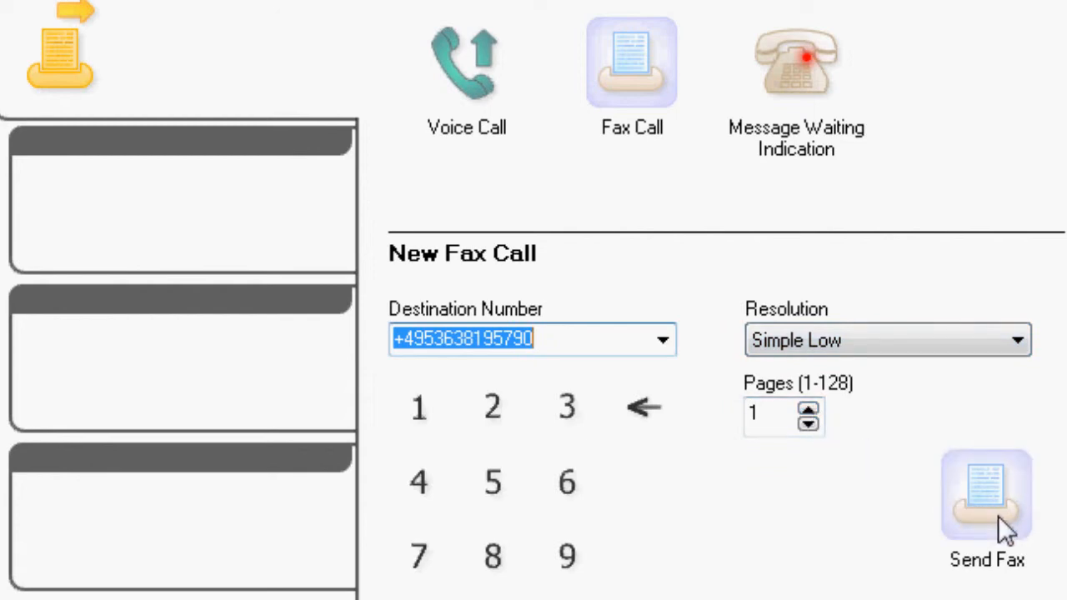
pyautogui.click(986, 496)
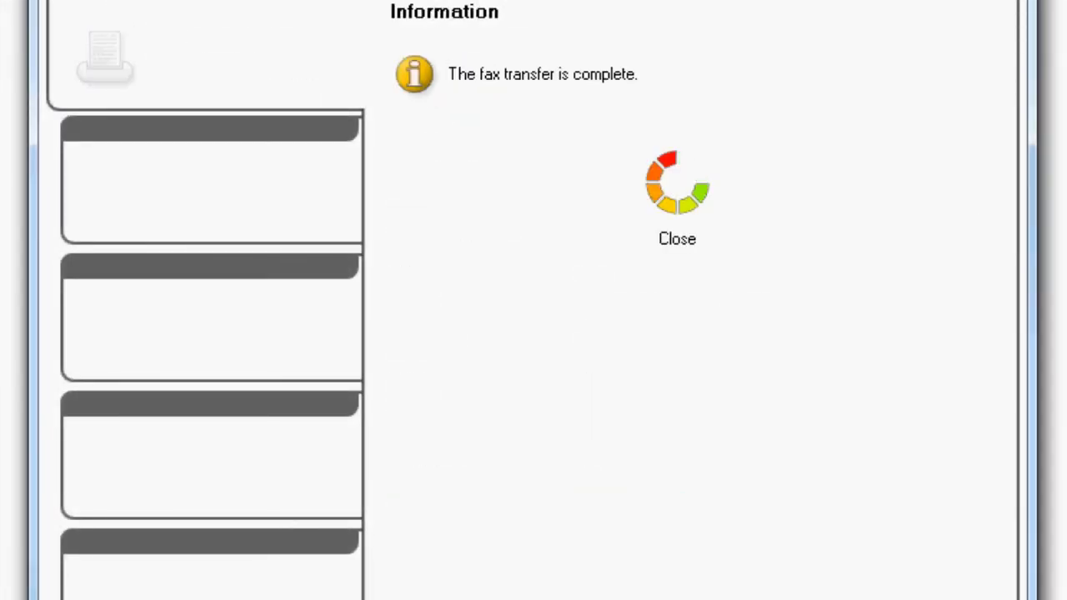
pyautogui.click(677, 239)
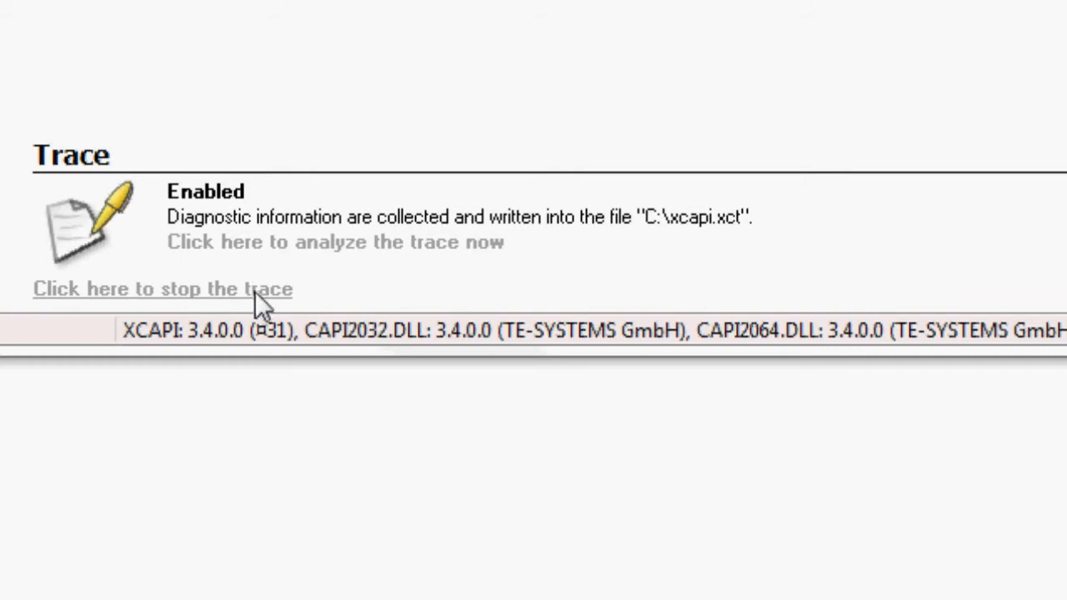
# - Stop the trace now that the test fax has finished
pyautogui.click(162, 289)
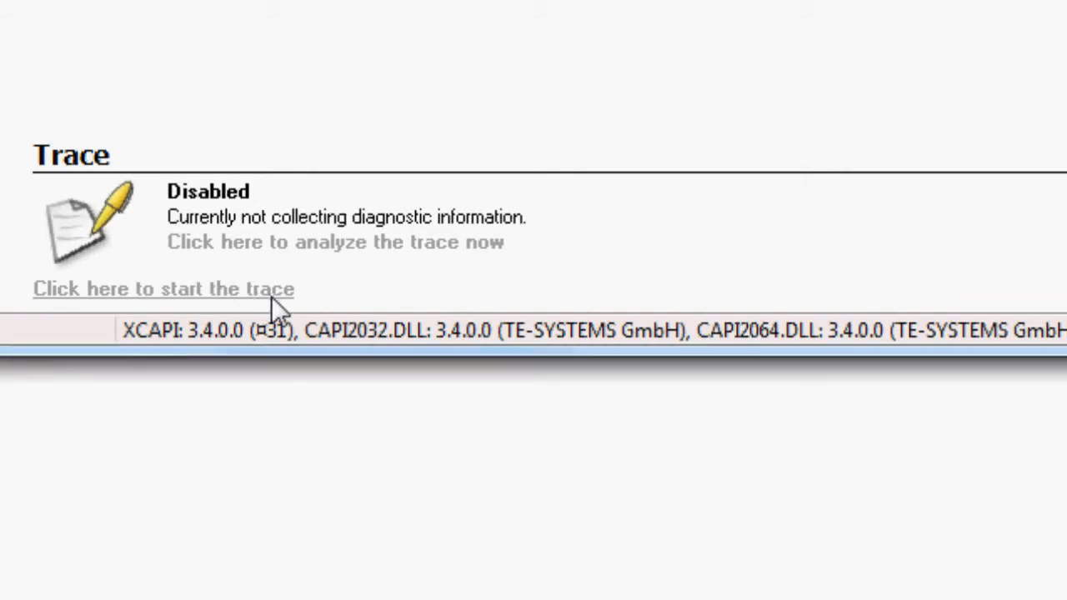